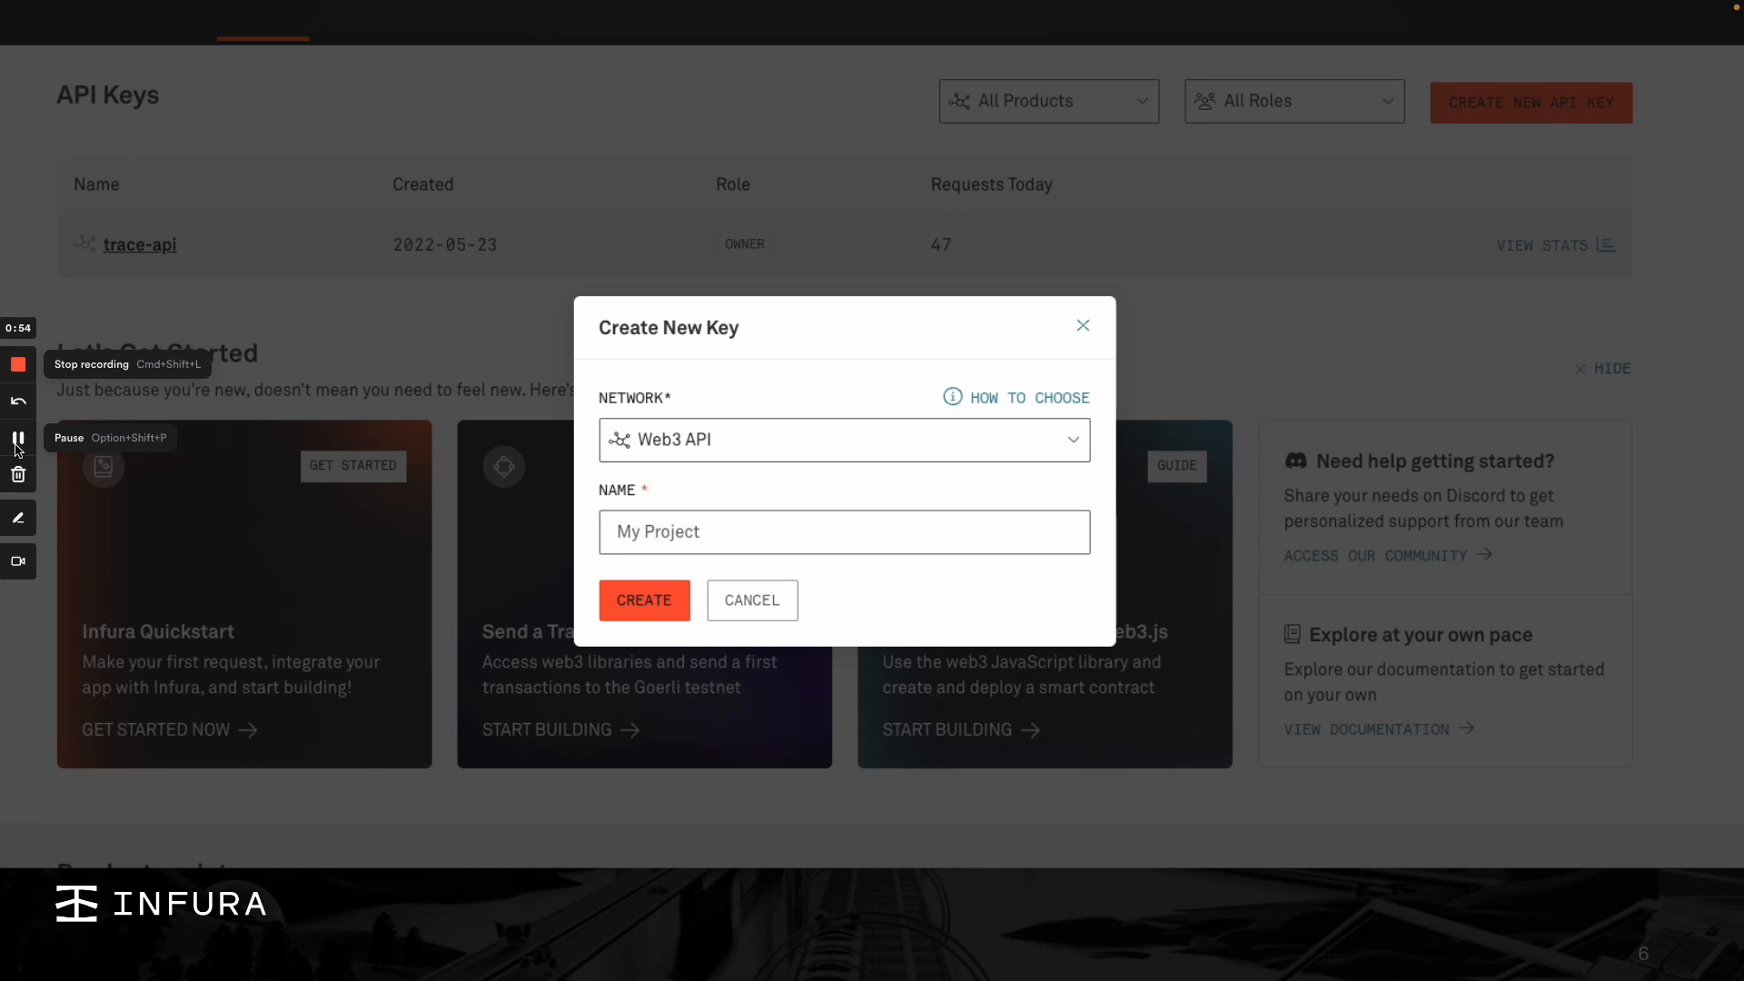
Start creating a new Infura API key on the Web3 API network.
{"action": "left_click", "coordinate": [643, 599]}
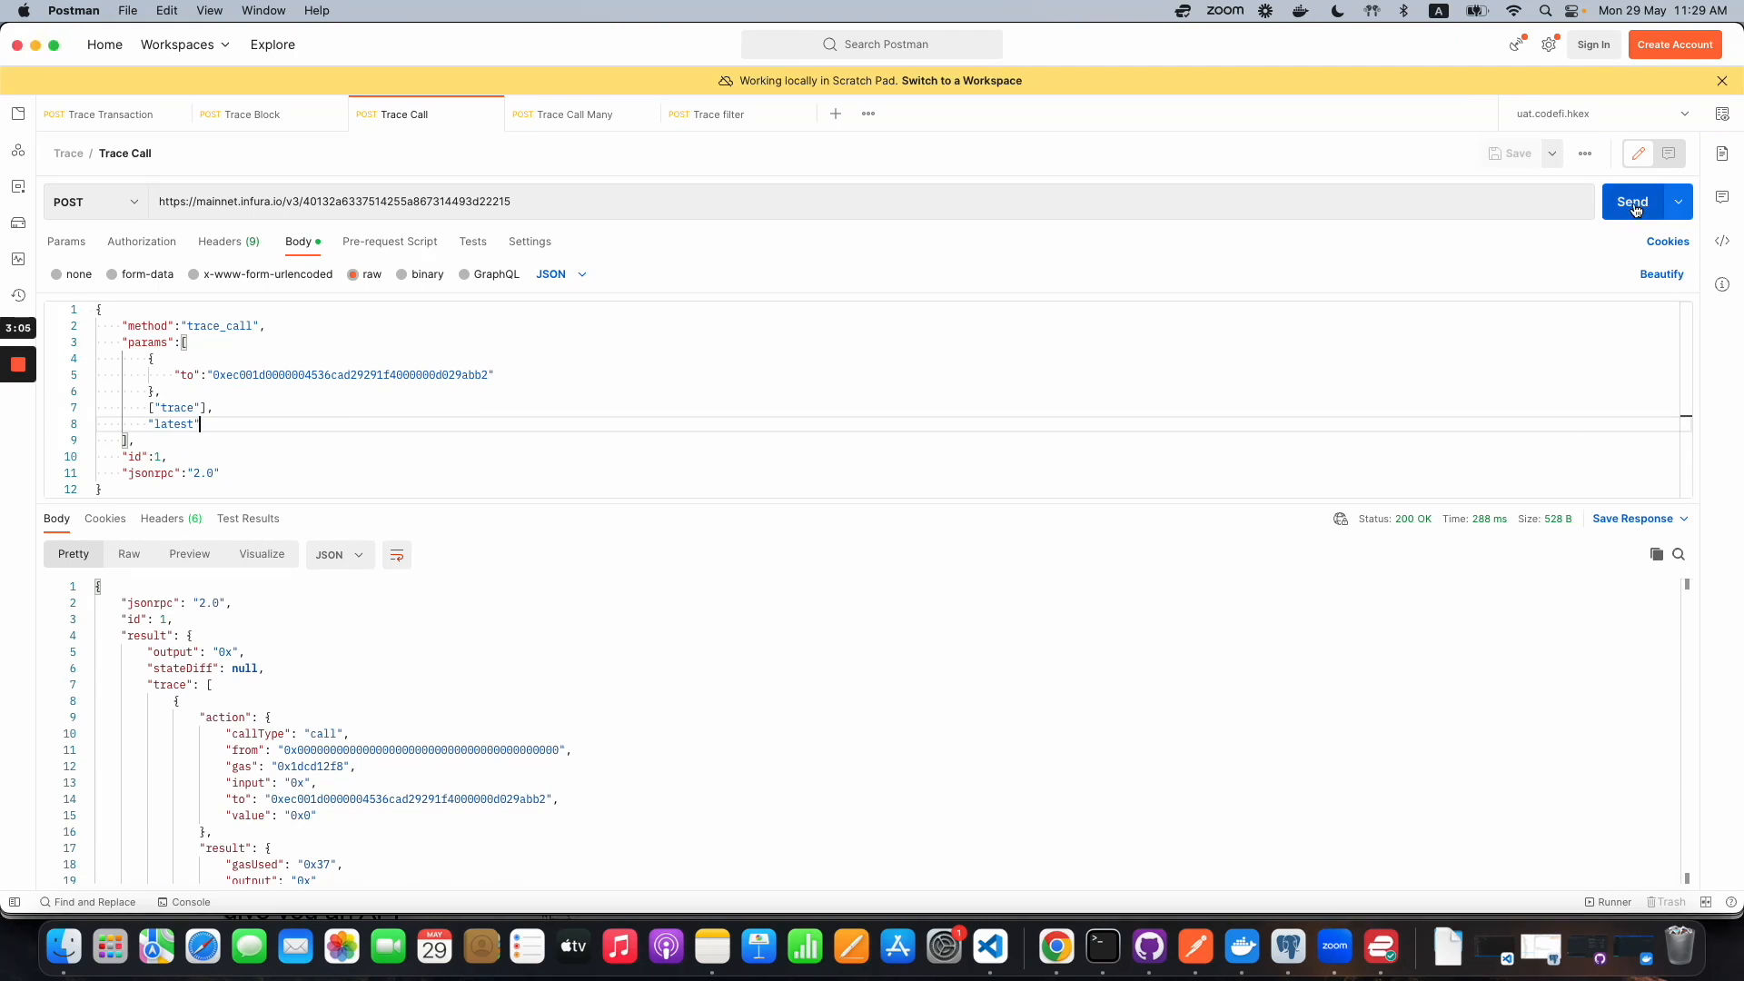
Send the trace_call request for the latest block and receive a 200 OK trace response.
{"action": "left_click", "coordinate": [1631, 202]}
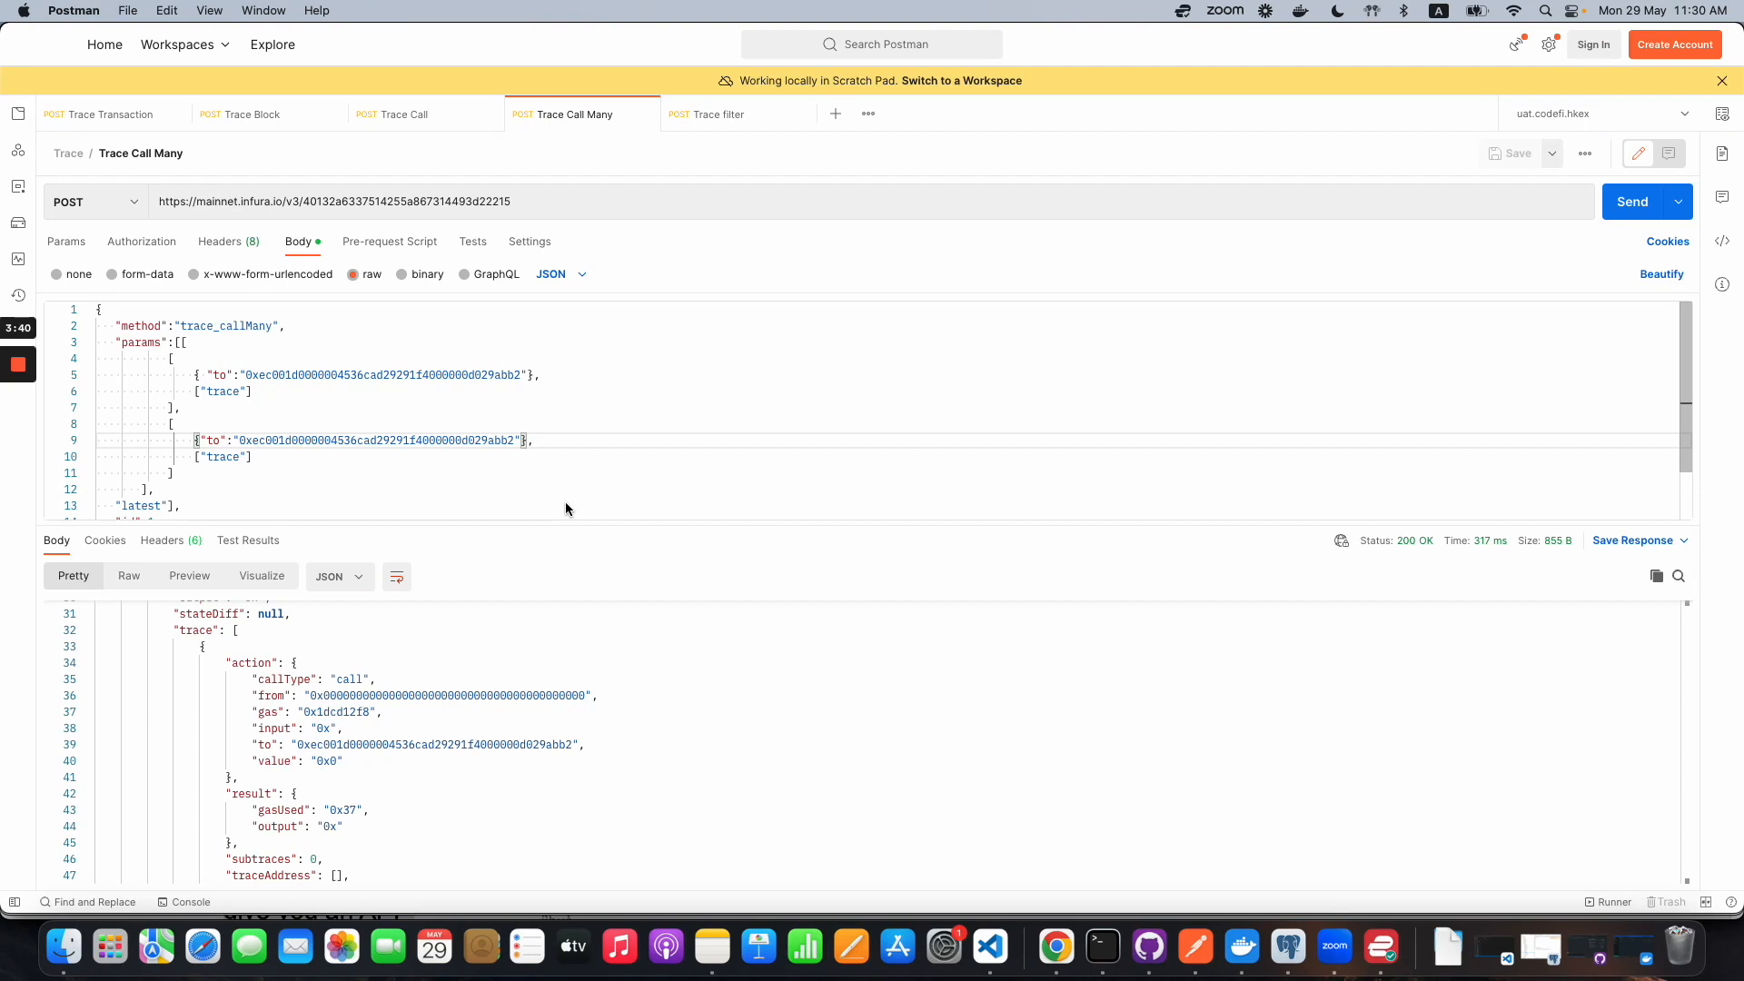
{"action": "mouse_move", "coordinate": [479, 438]}
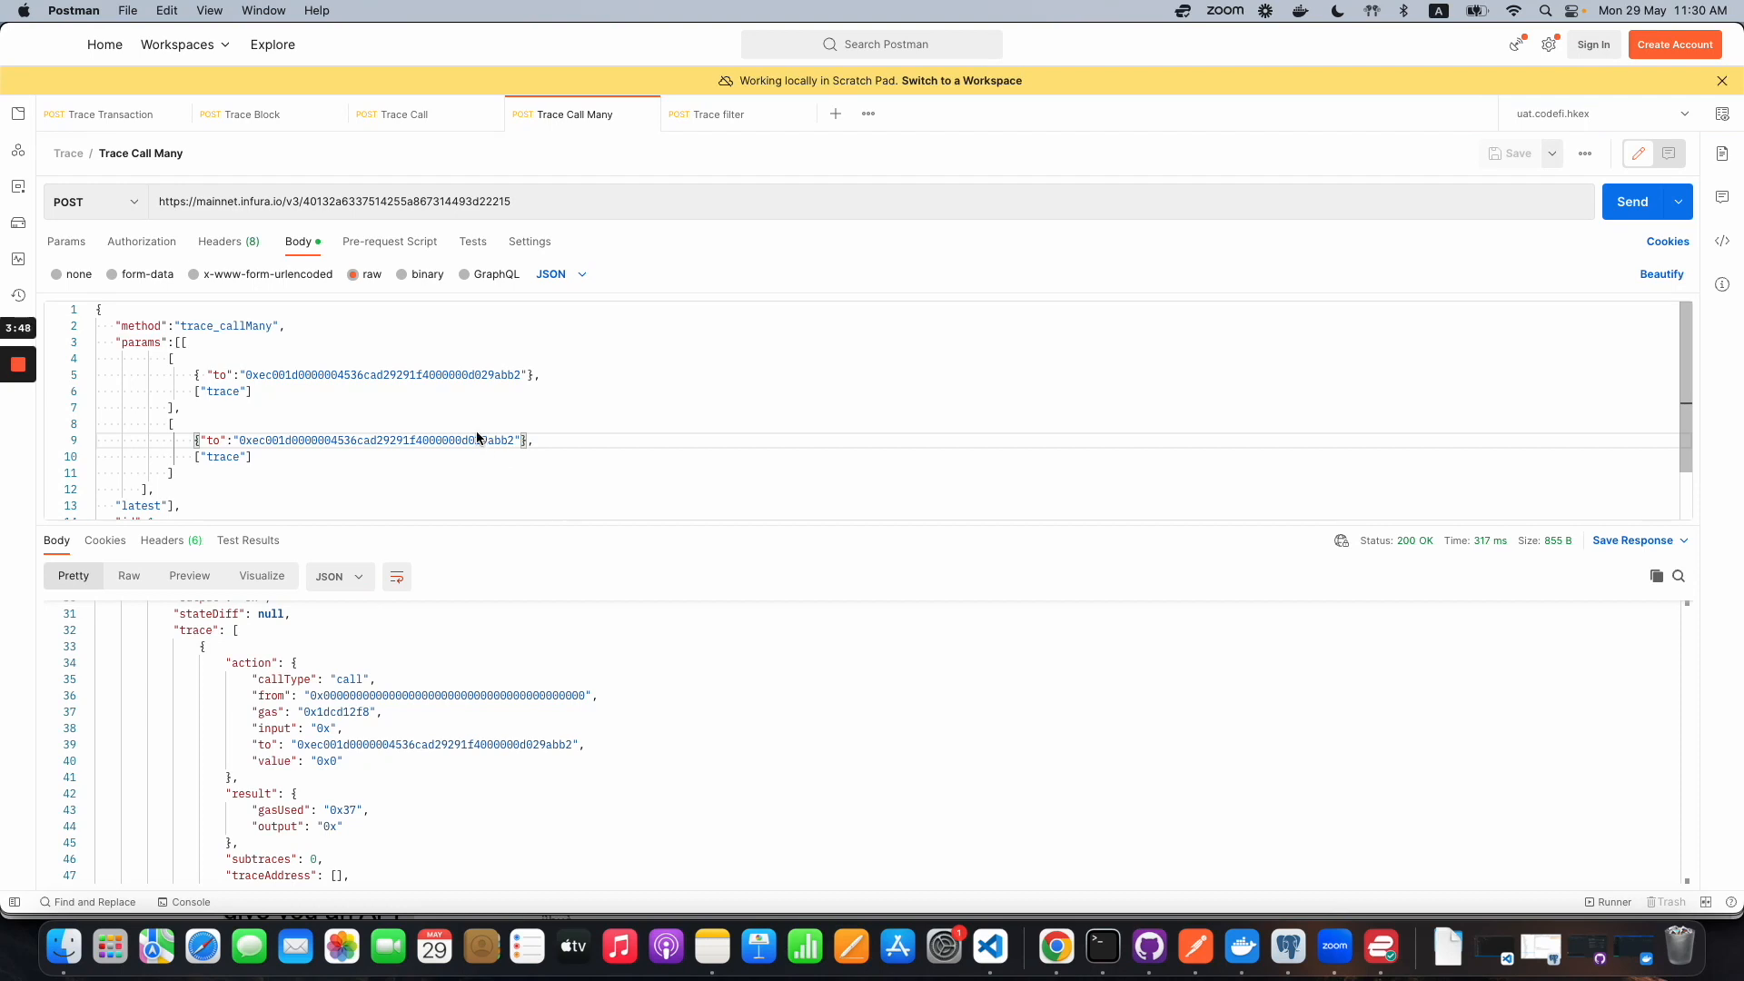
Review the trace_callMany response listing both call traces, then move to the Trace filter request.
{"action": "scroll", "scroll_direction": "down", "scroll_amount": 3}
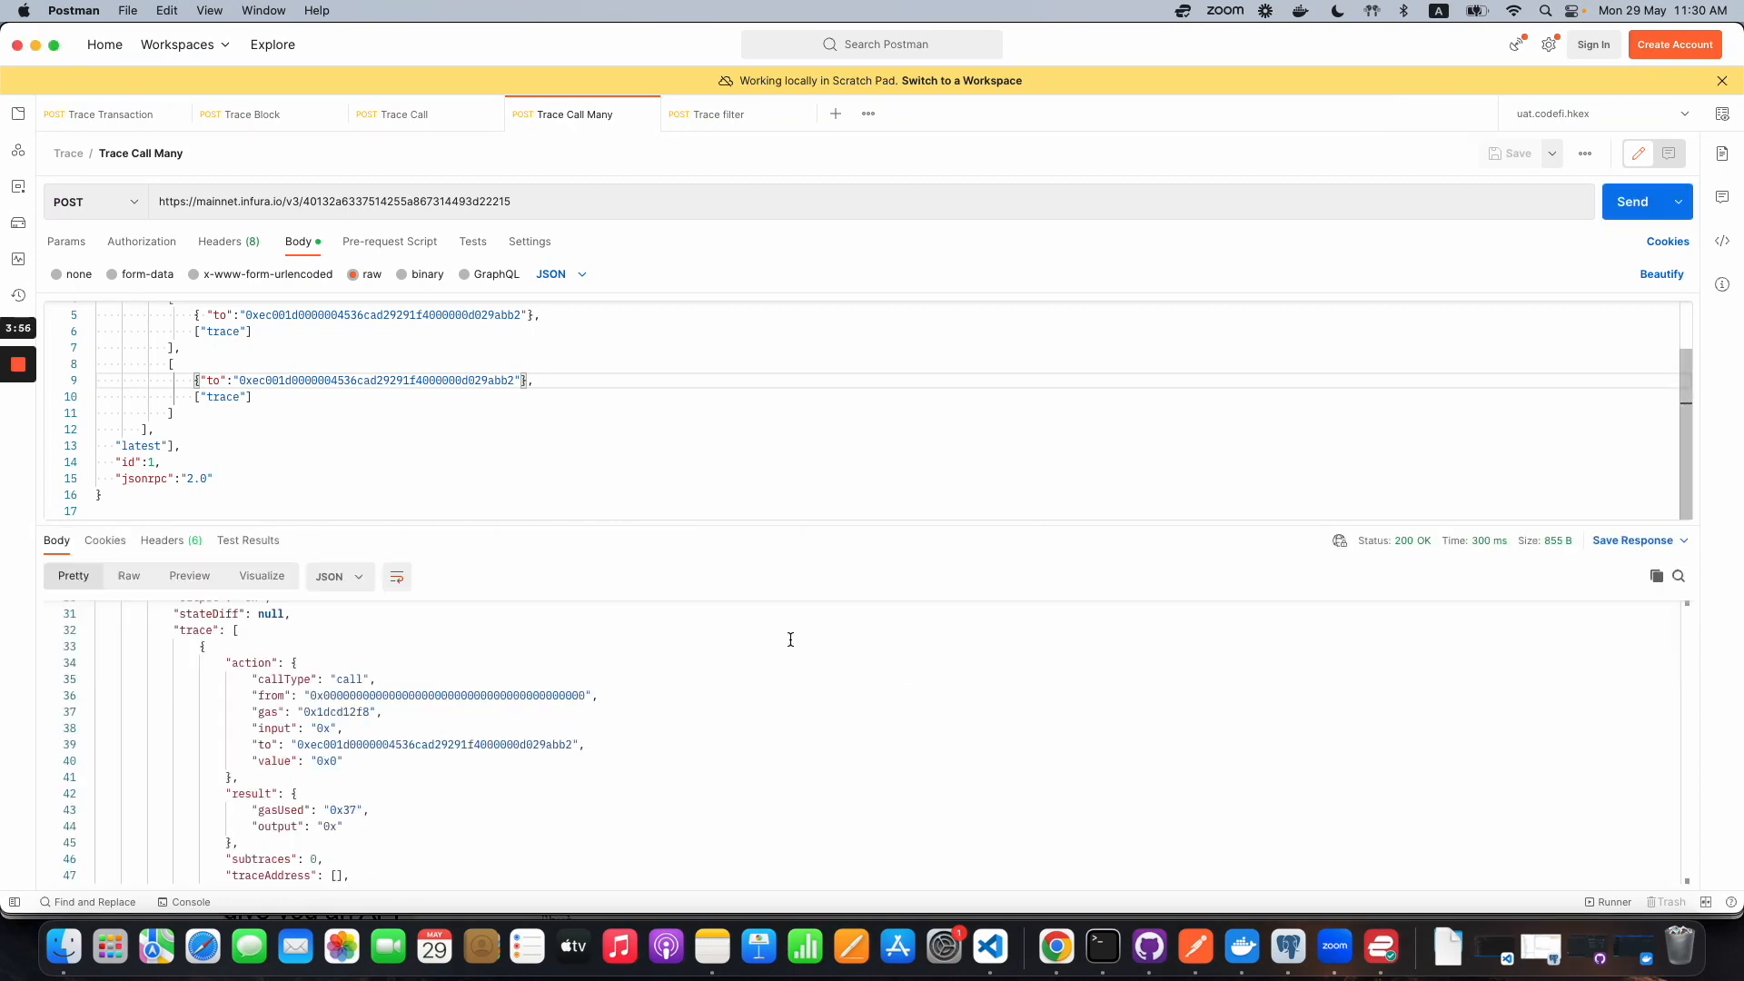
{"action": "scroll", "scroll_direction": "down", "scroll_amount": 3}
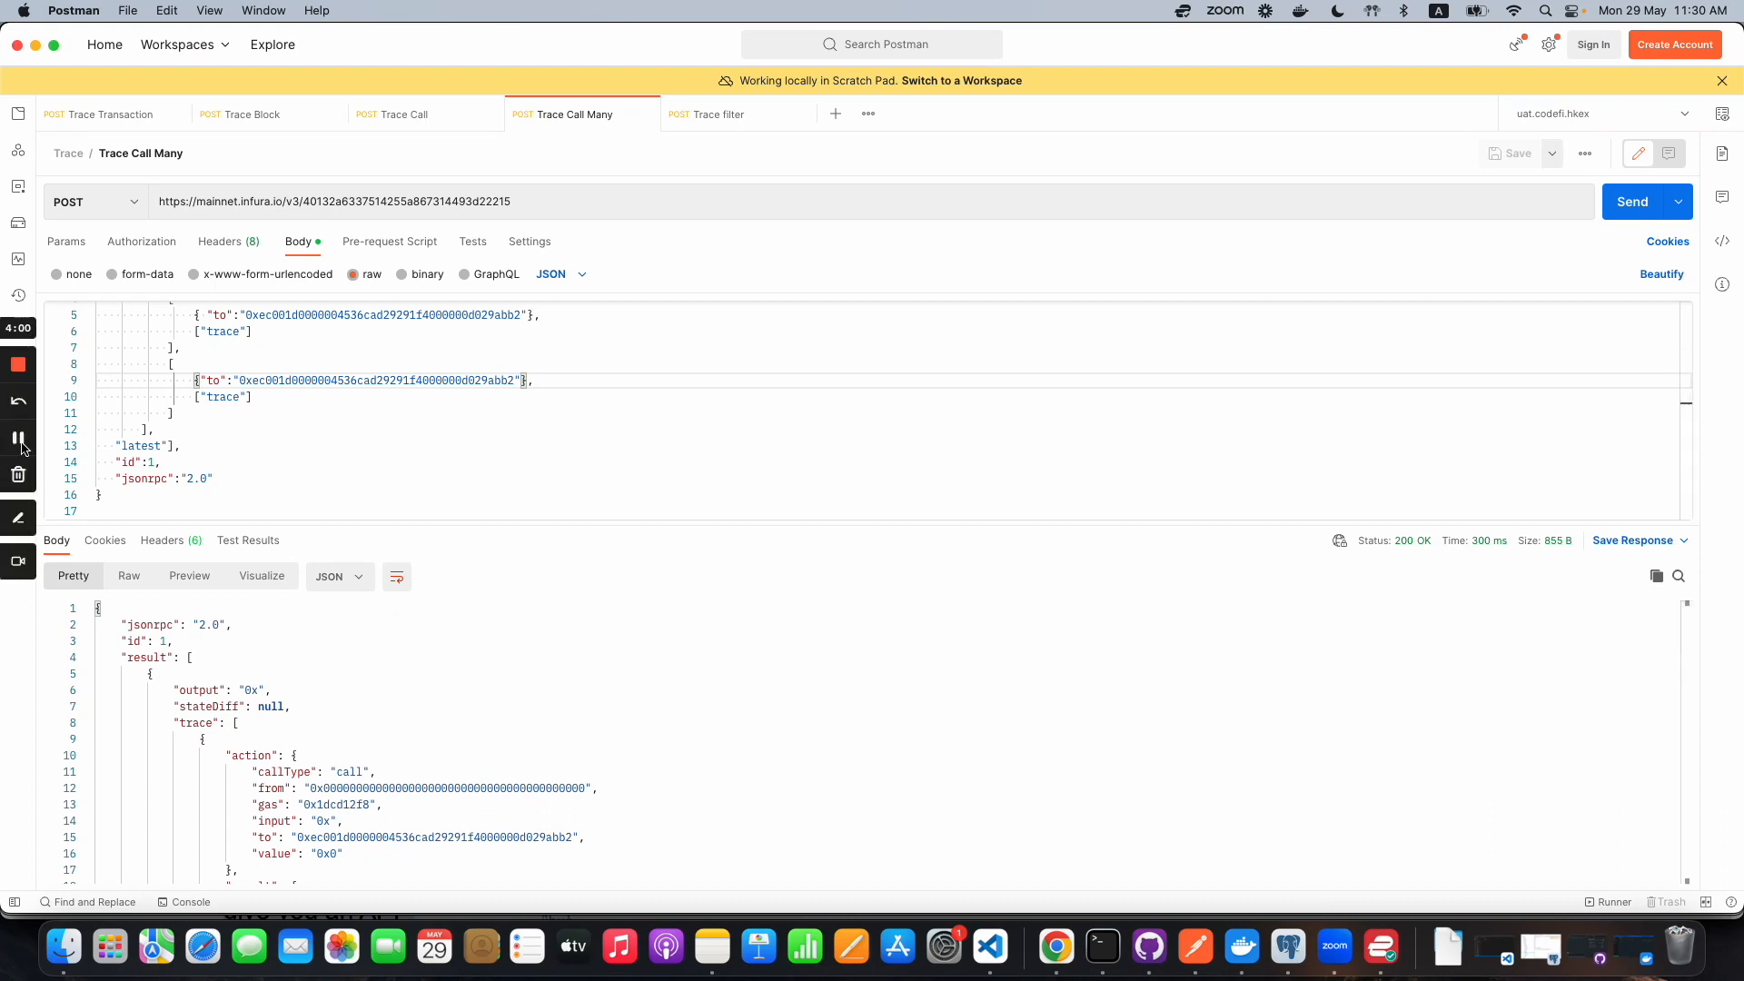
{"action": "left_click", "coordinate": [719, 115]}
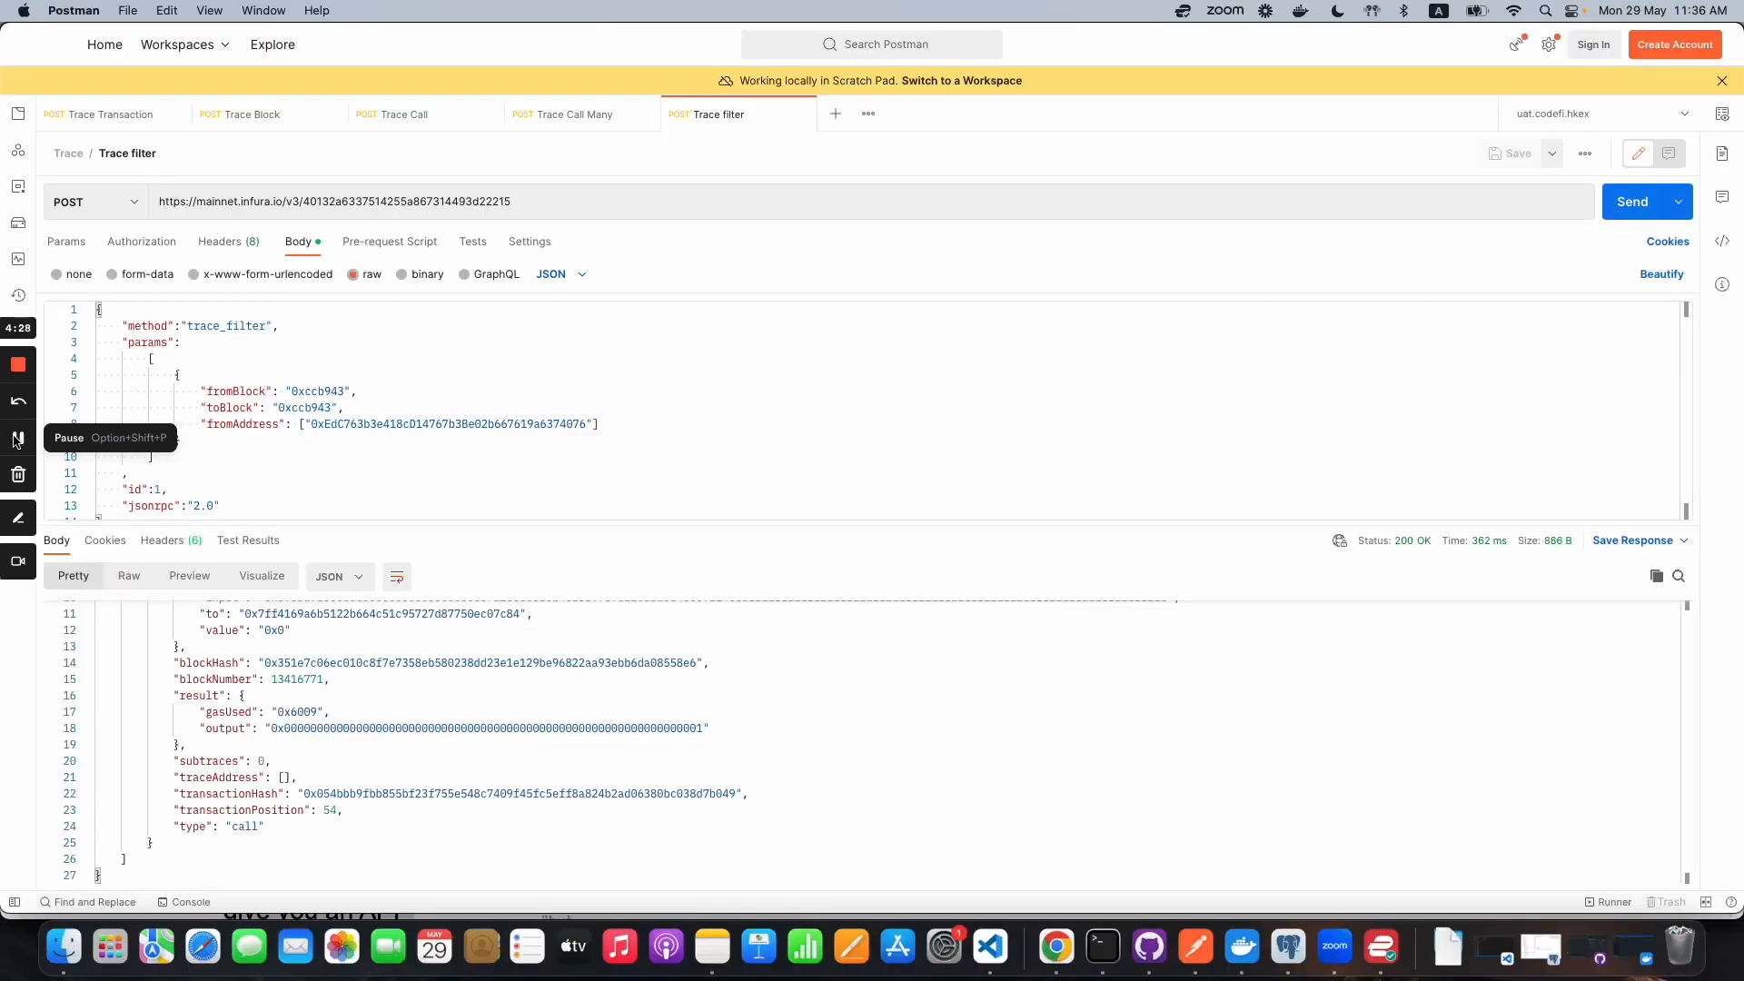